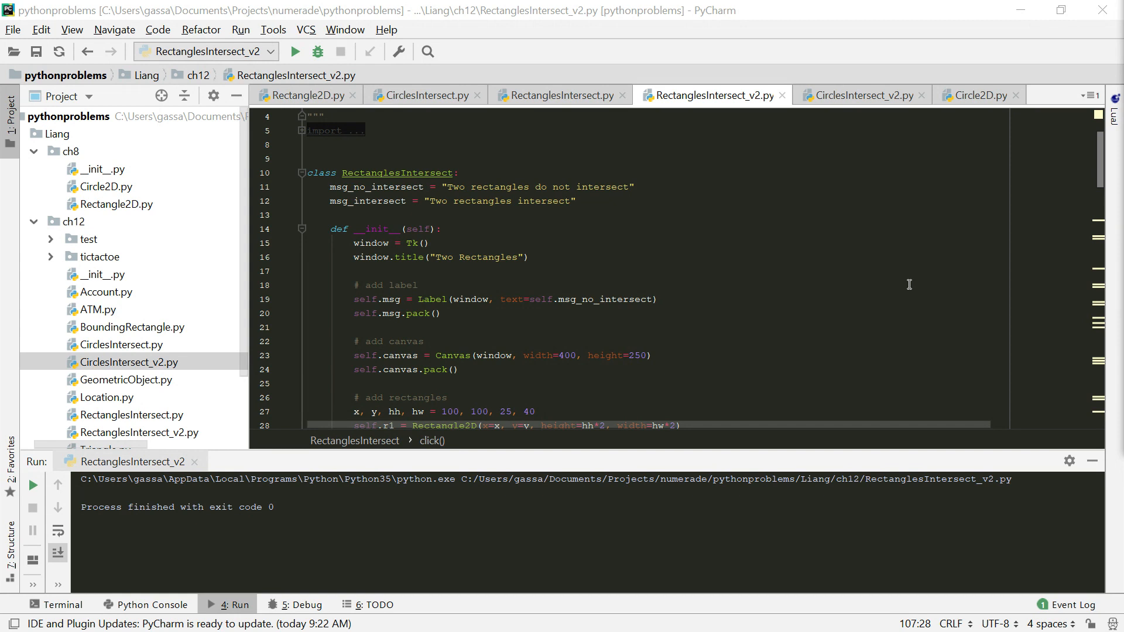
mouse_move(893, 193)
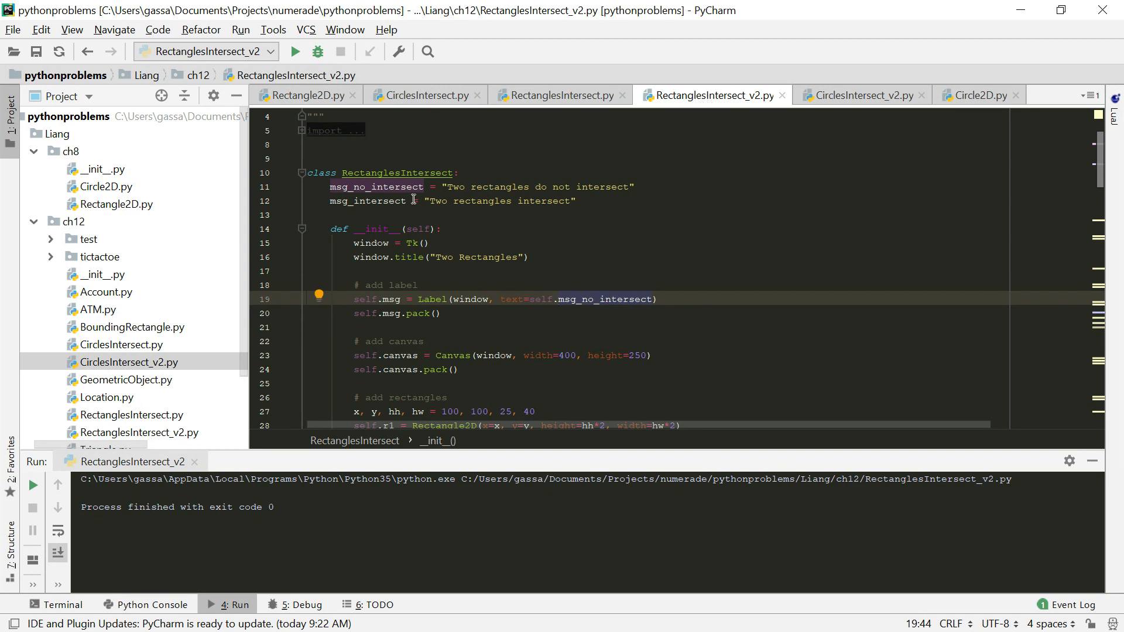
mouse_move(598, 194)
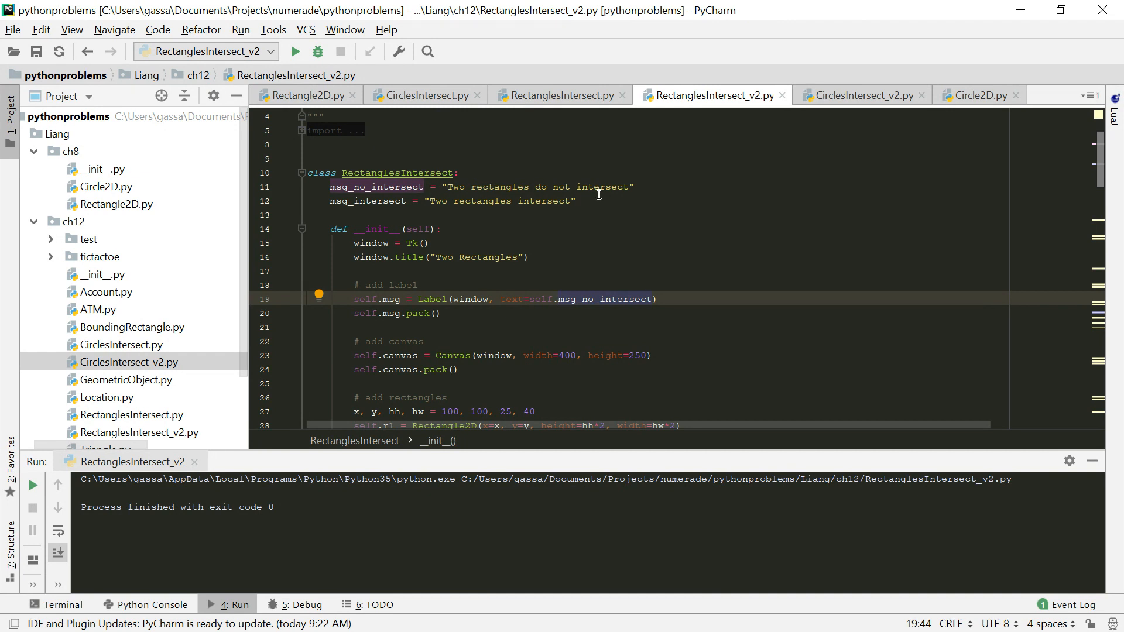
- Scroll through the RectanglesIntersect_v2.py source in the editor, reviewing the code
scroll(down, 3)
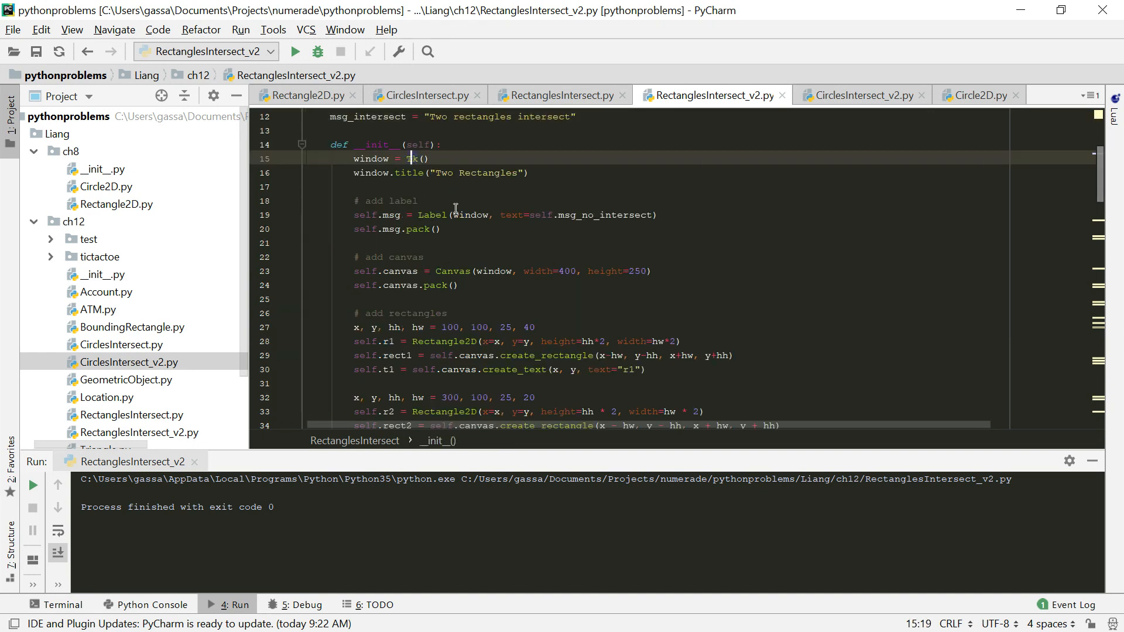
click(458, 271)
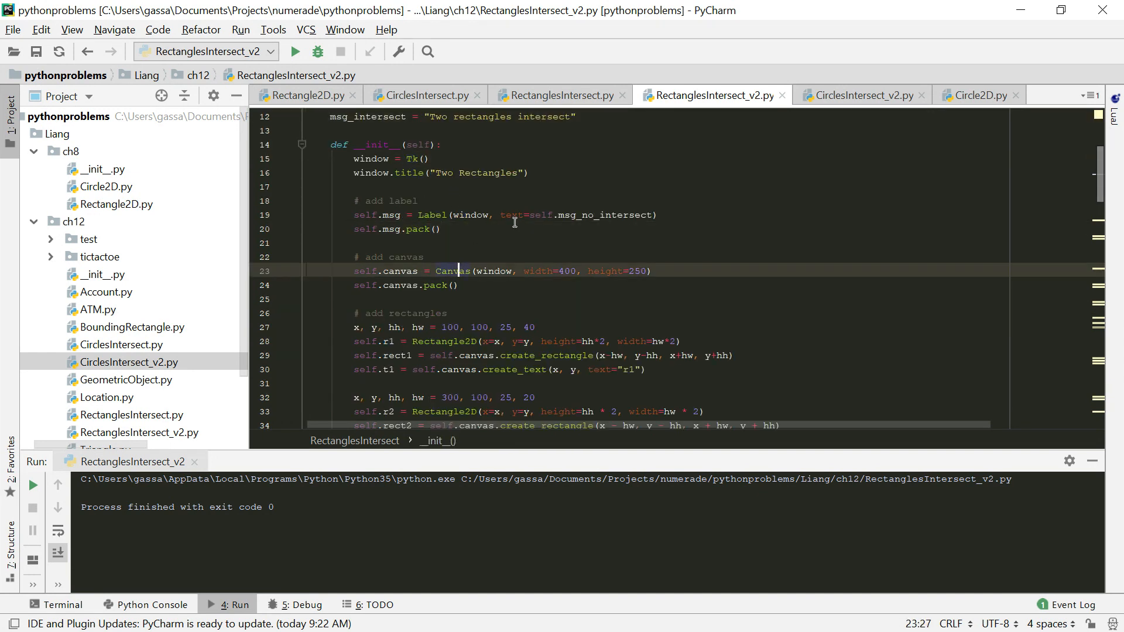
scroll(down, 3)
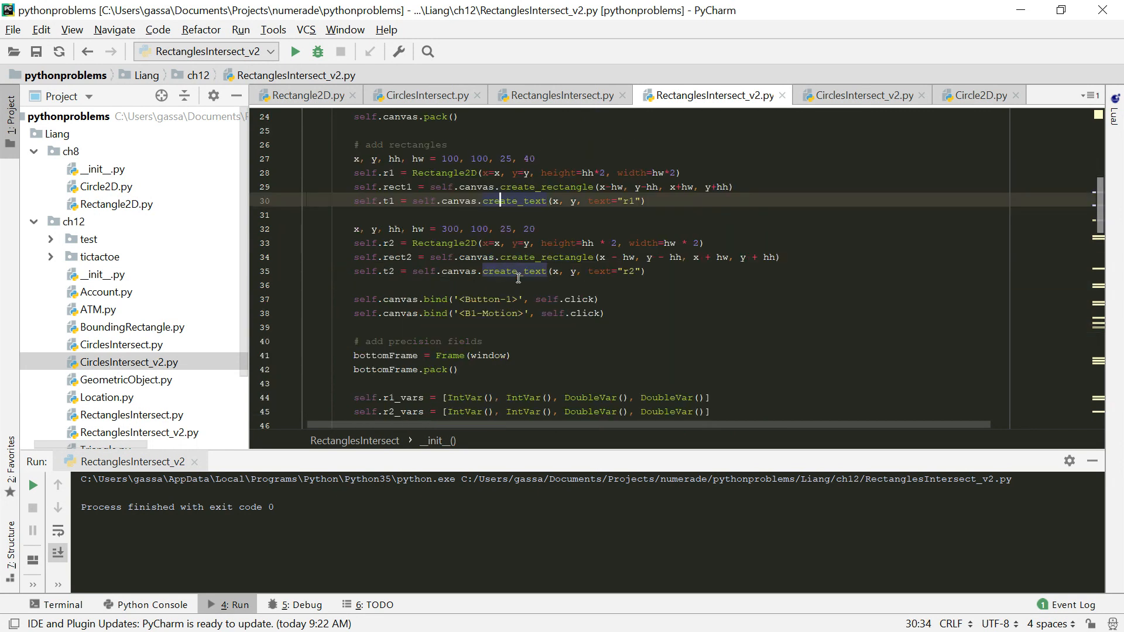
mouse_move(559, 302)
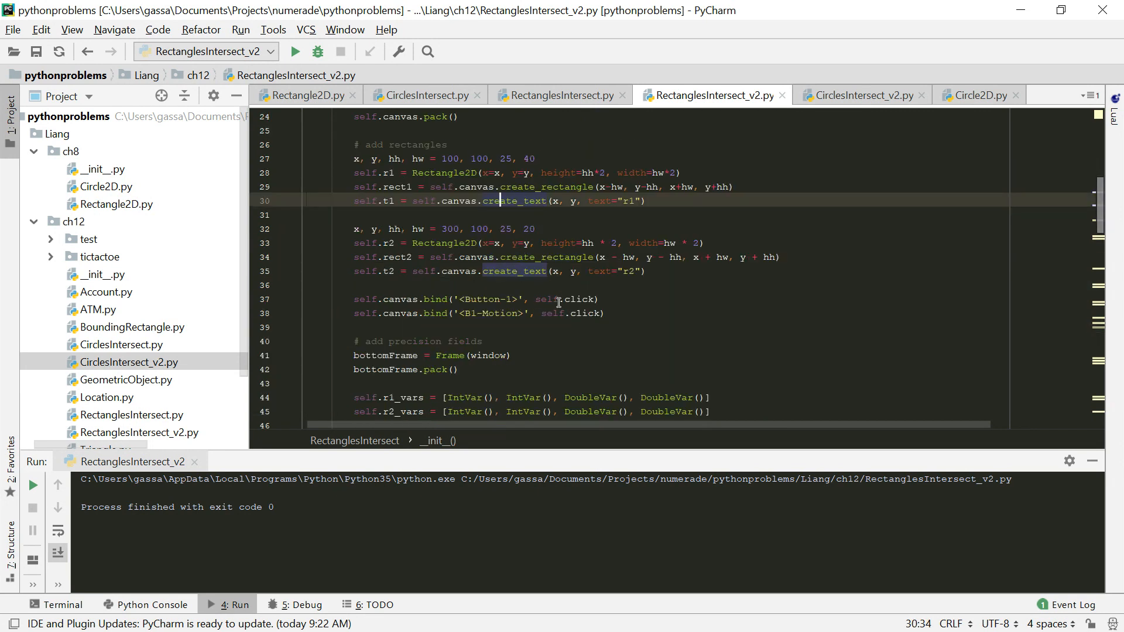
mouse_move(694, 251)
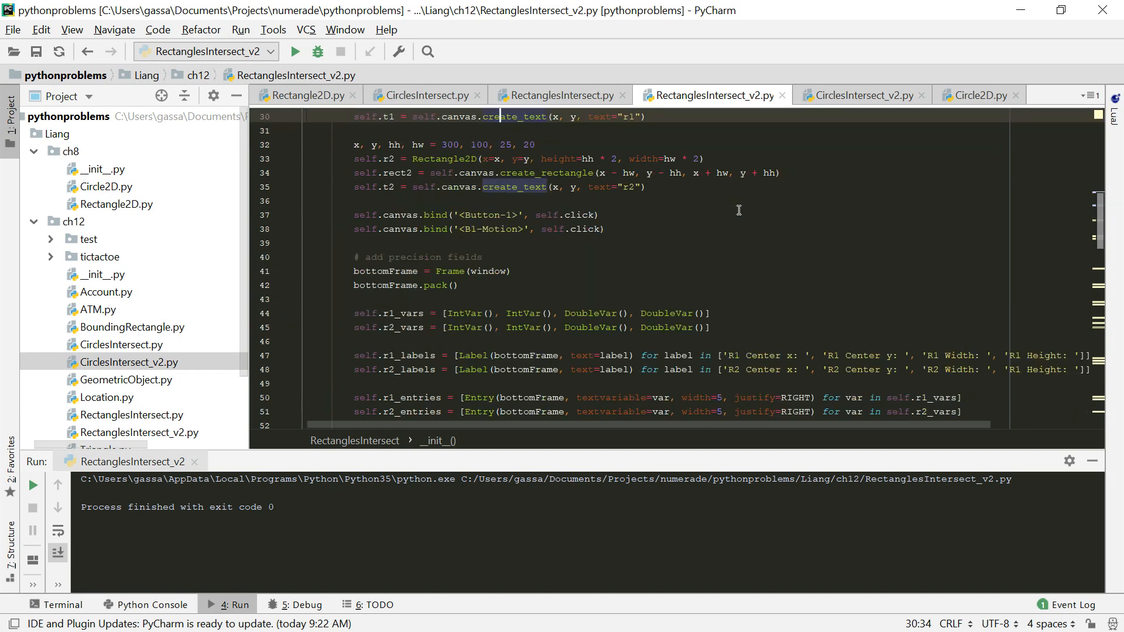
scroll(down, 3)
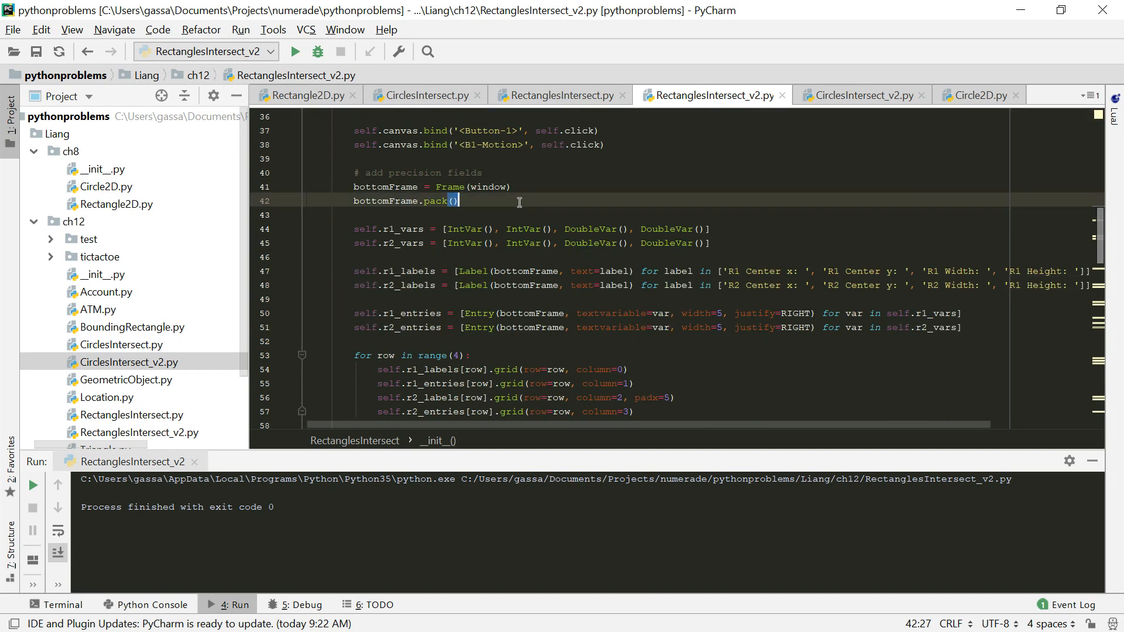
click(502, 187)
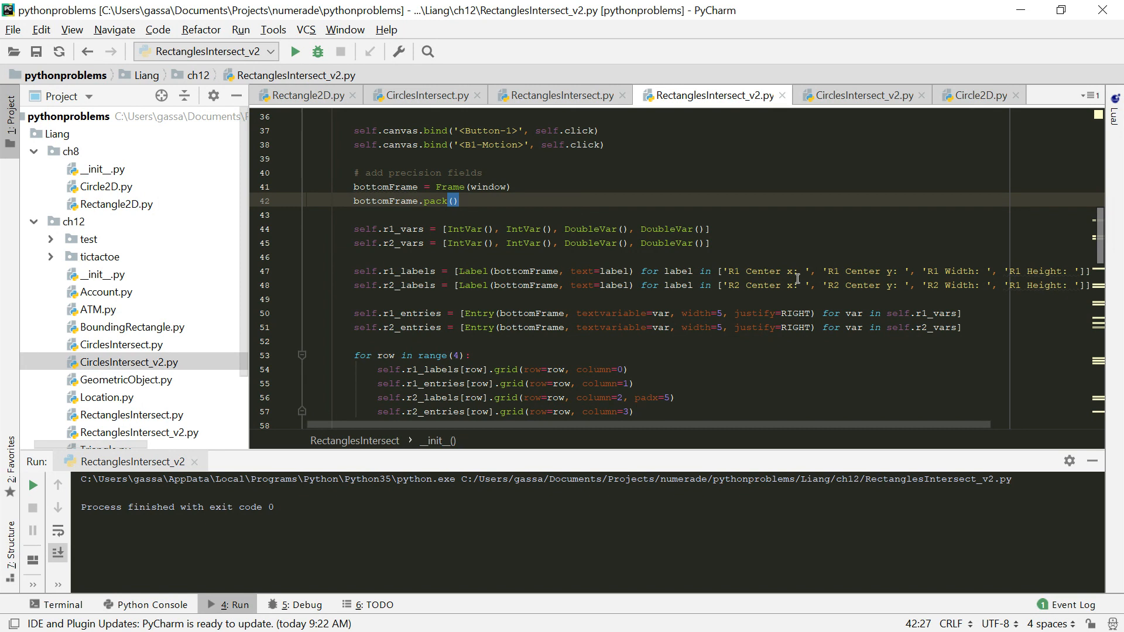
mouse_move(768, 293)
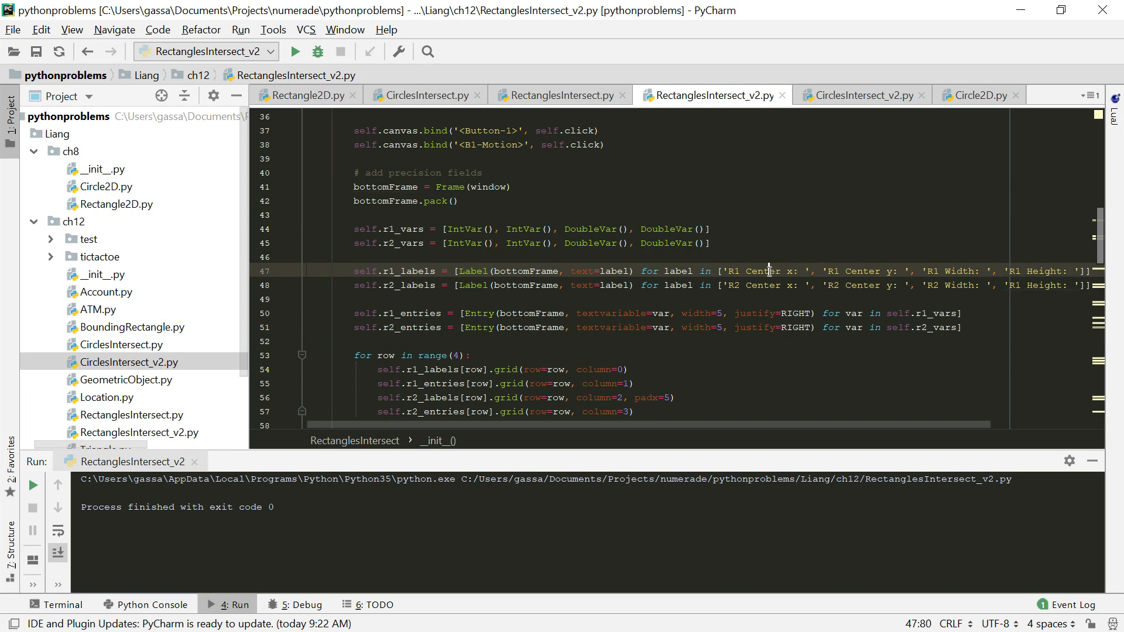
mouse_move(962, 273)
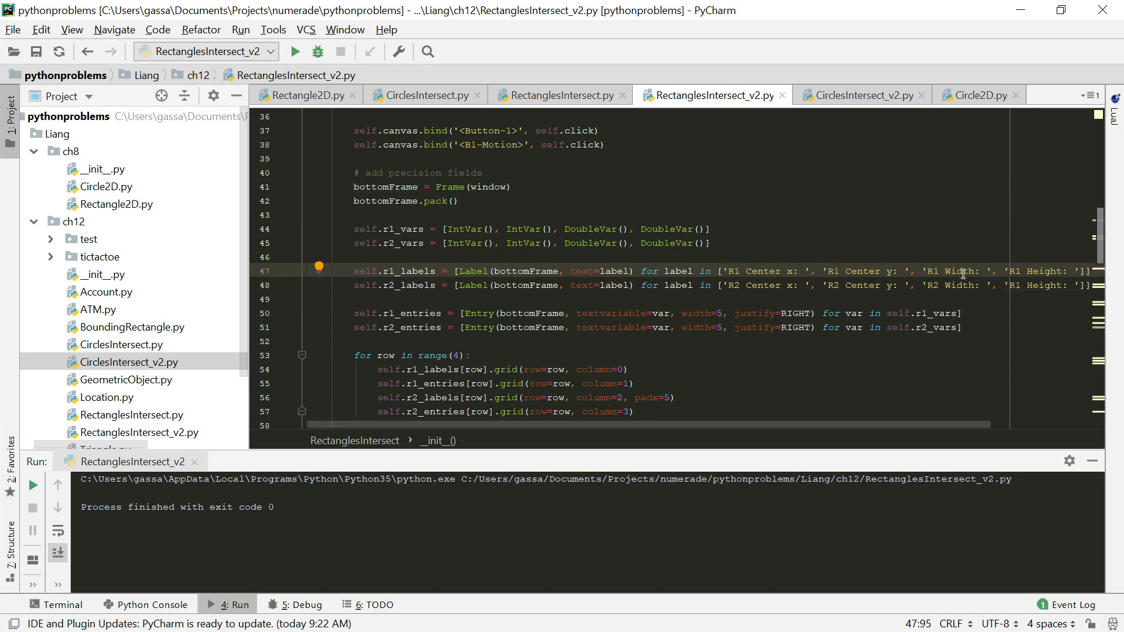
mouse_move(1038, 270)
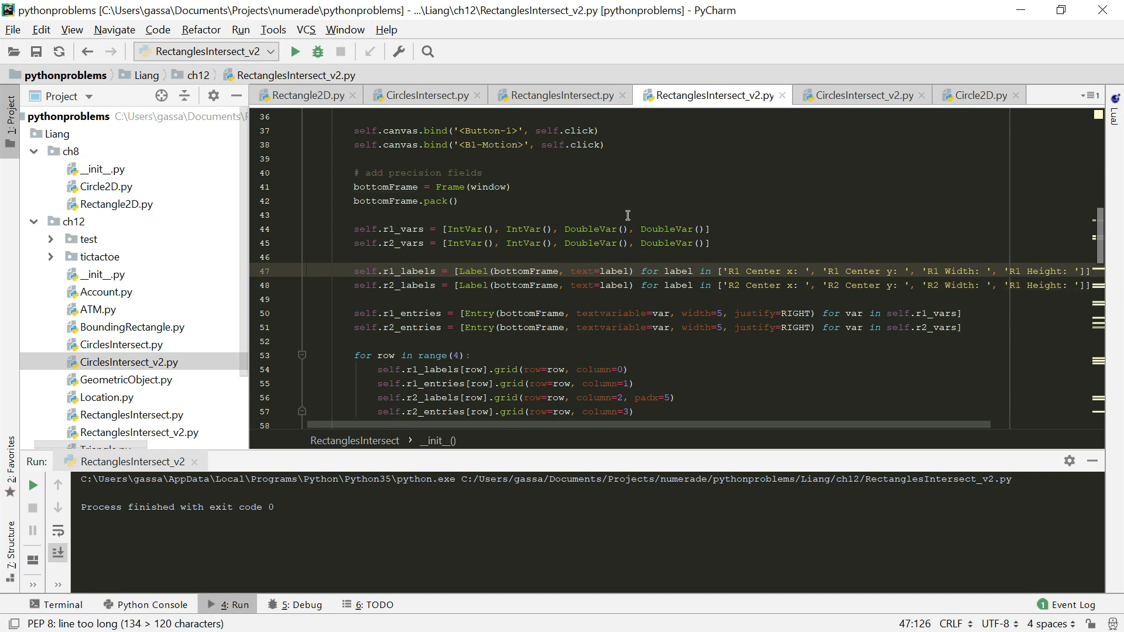
scroll(down, 3)
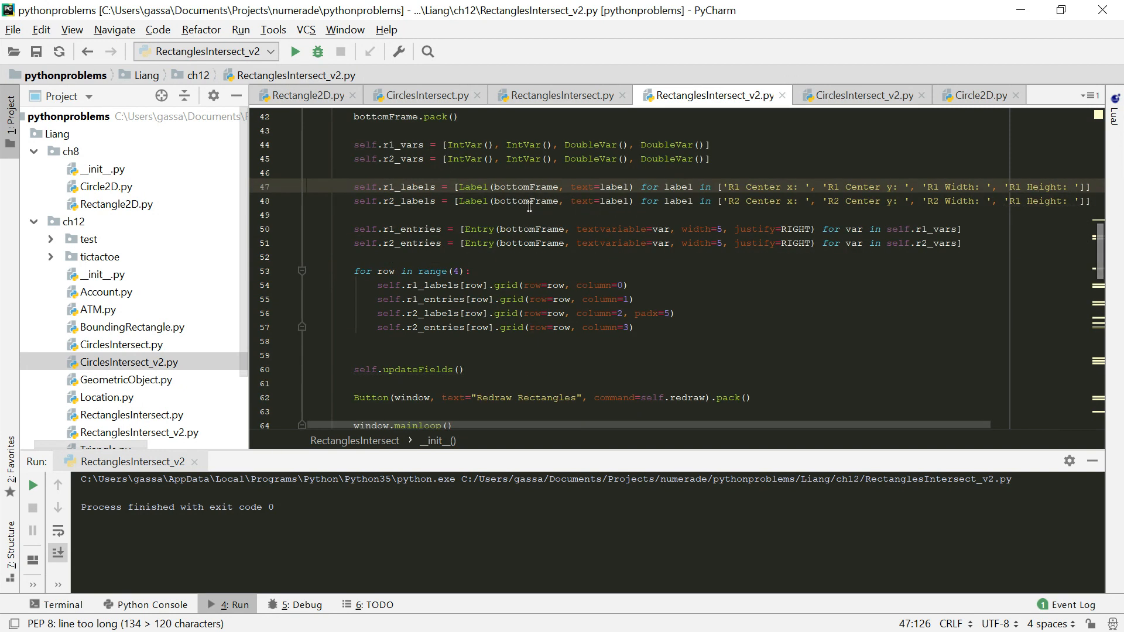
mouse_move(883, 212)
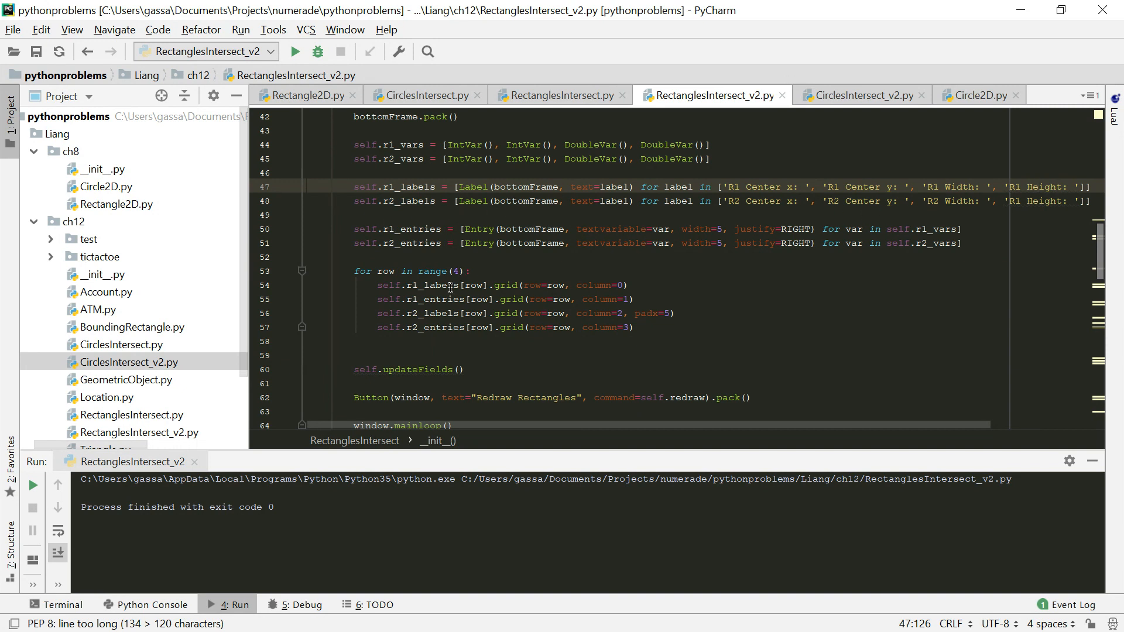
mouse_move(519, 229)
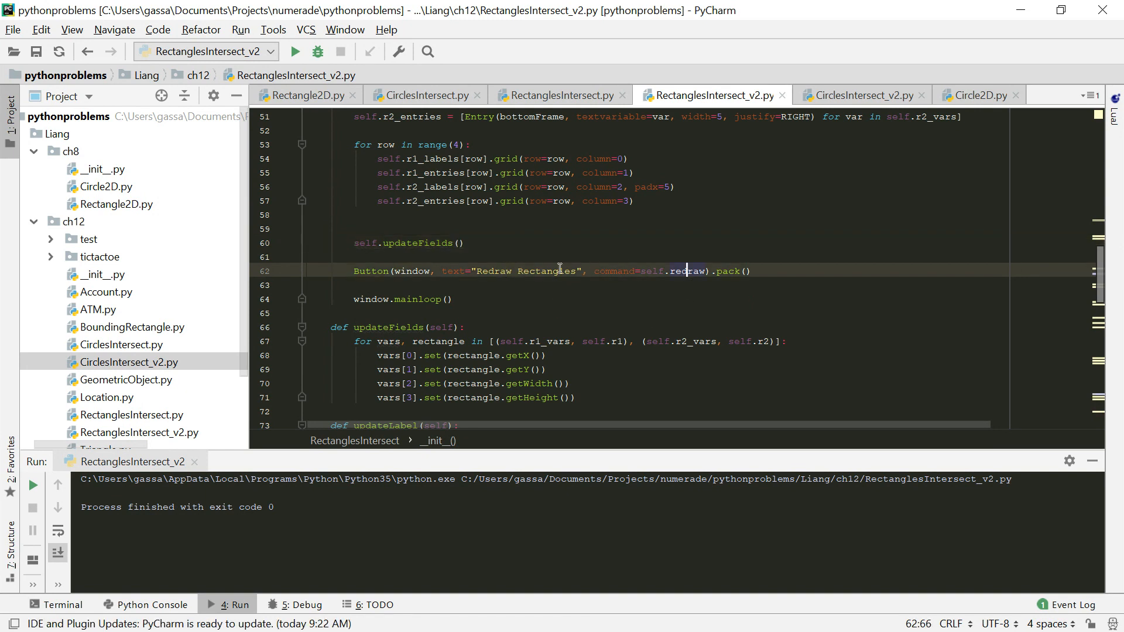
mouse_move(550, 244)
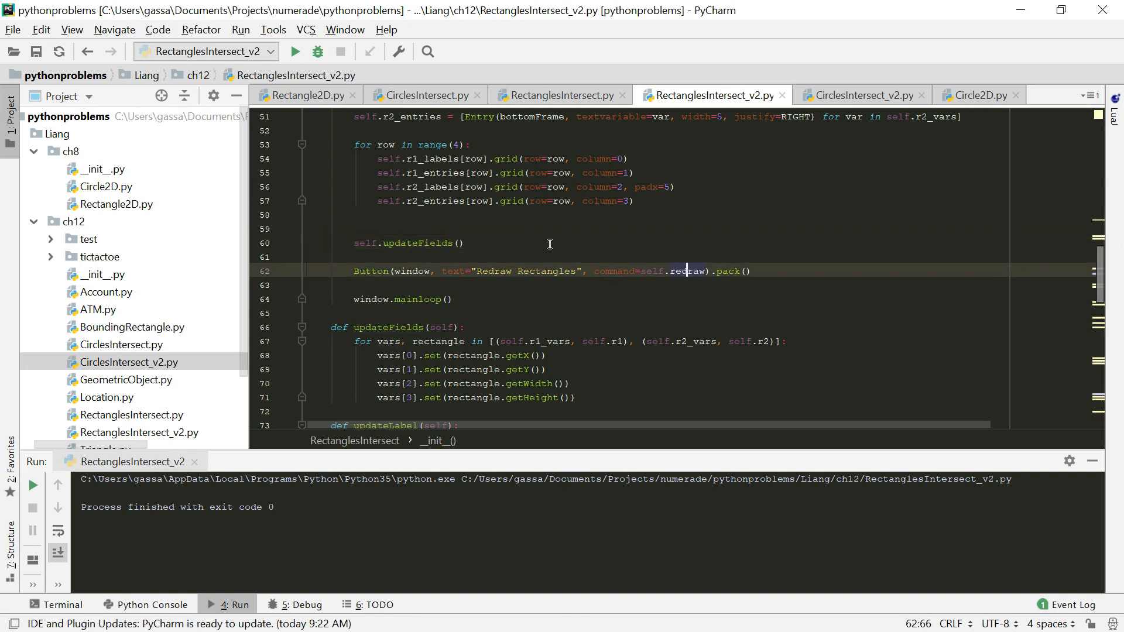
scroll(down, 3)
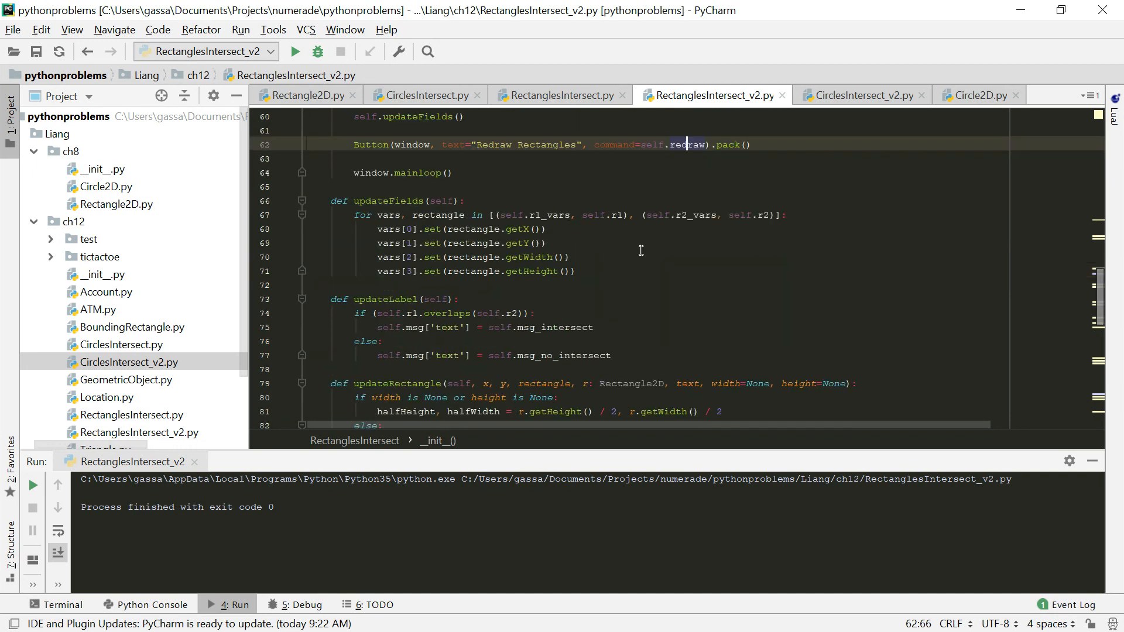
click(577, 271)
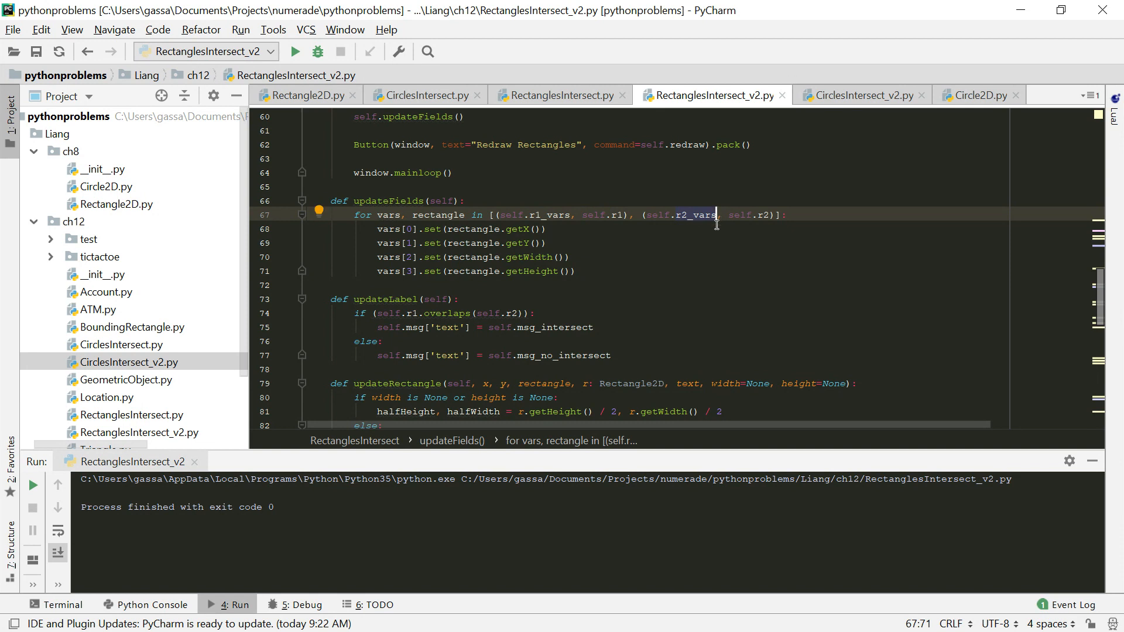
click(527, 228)
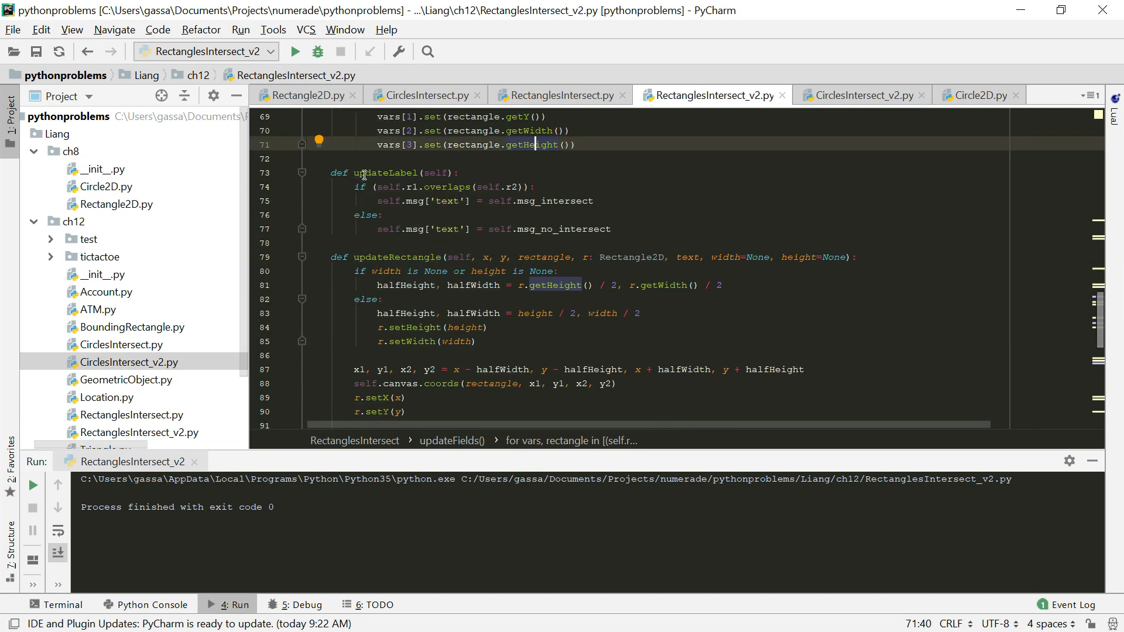
mouse_move(475, 211)
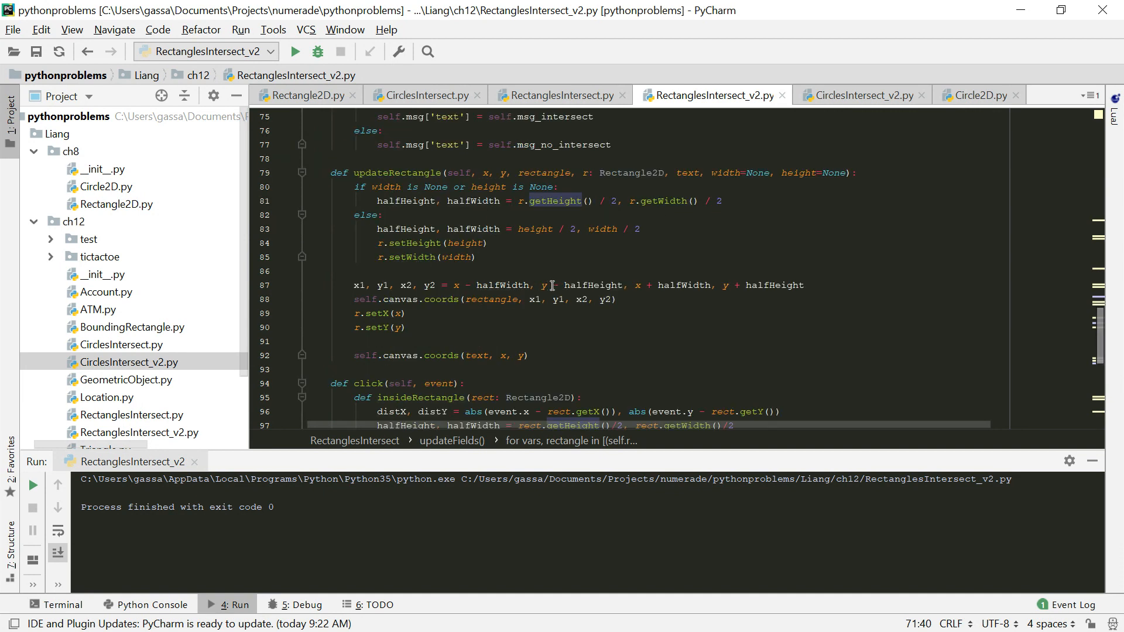
mouse_move(388, 173)
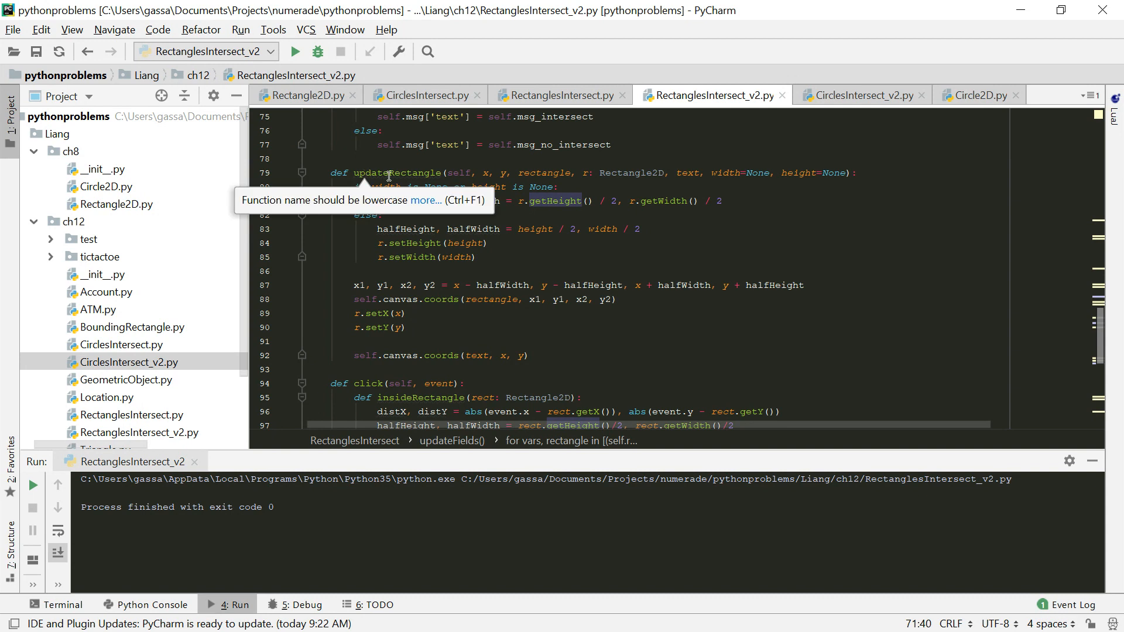
click(727, 186)
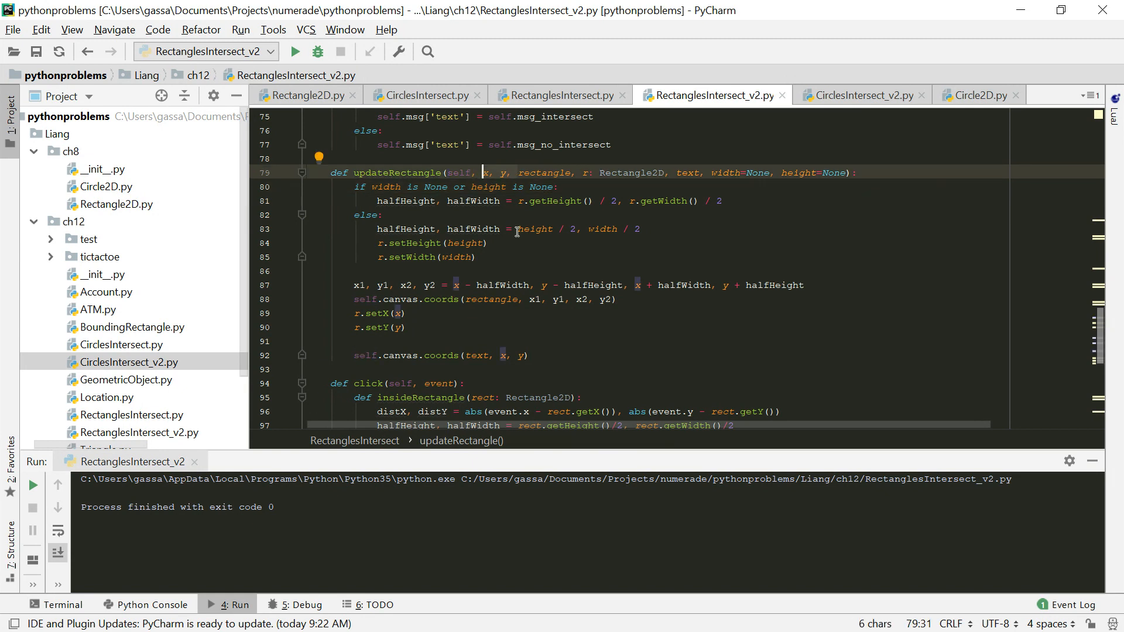
click(384, 214)
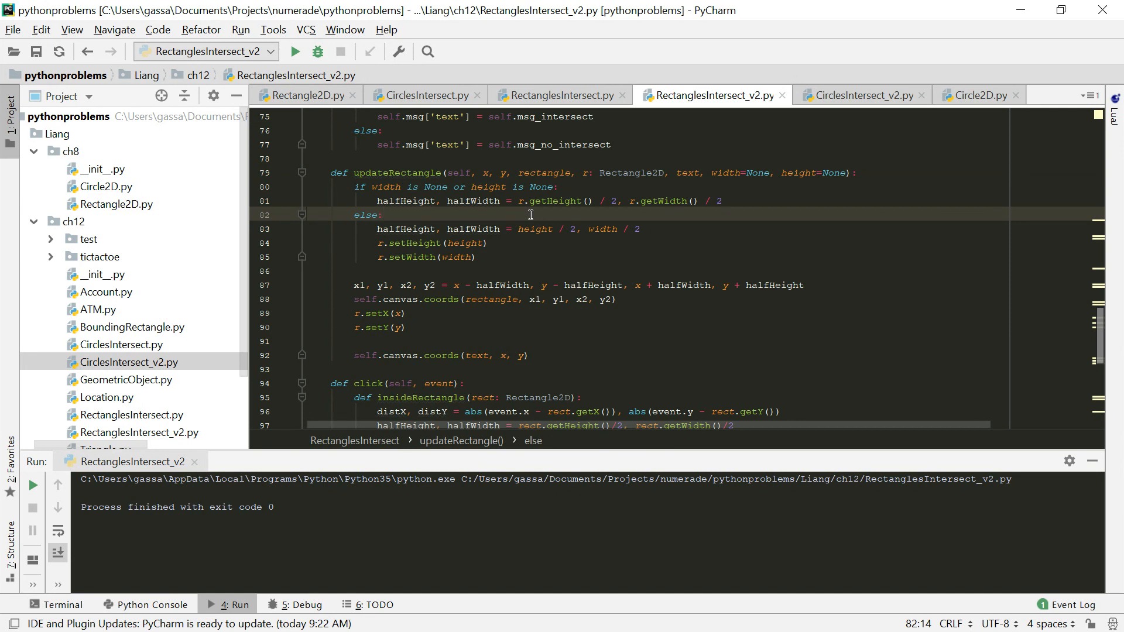
mouse_move(709, 174)
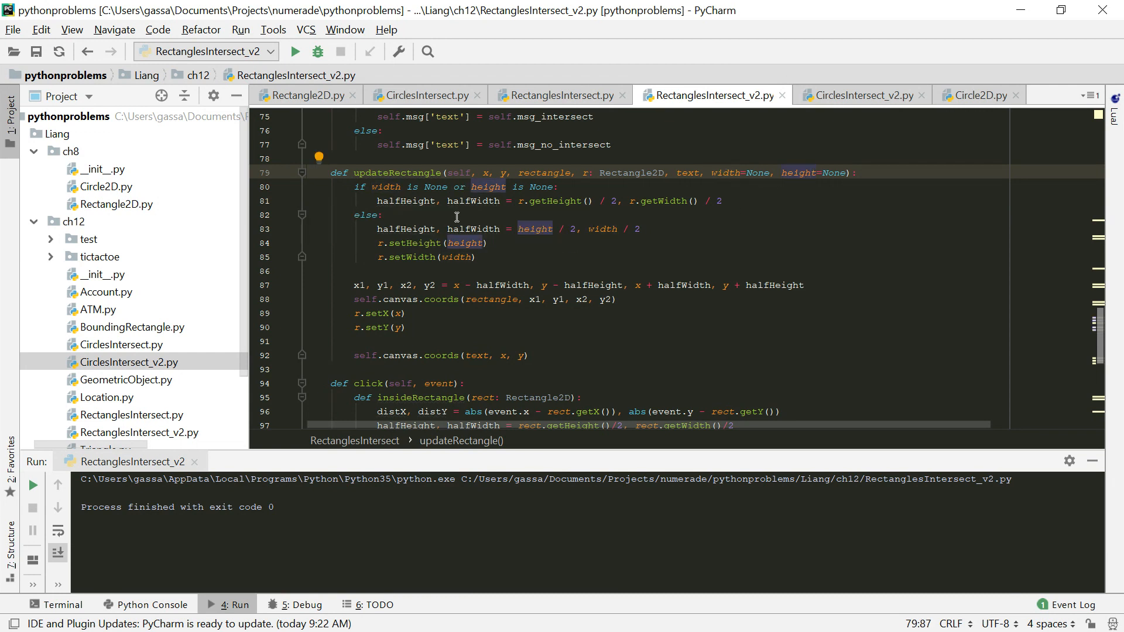
mouse_move(521, 202)
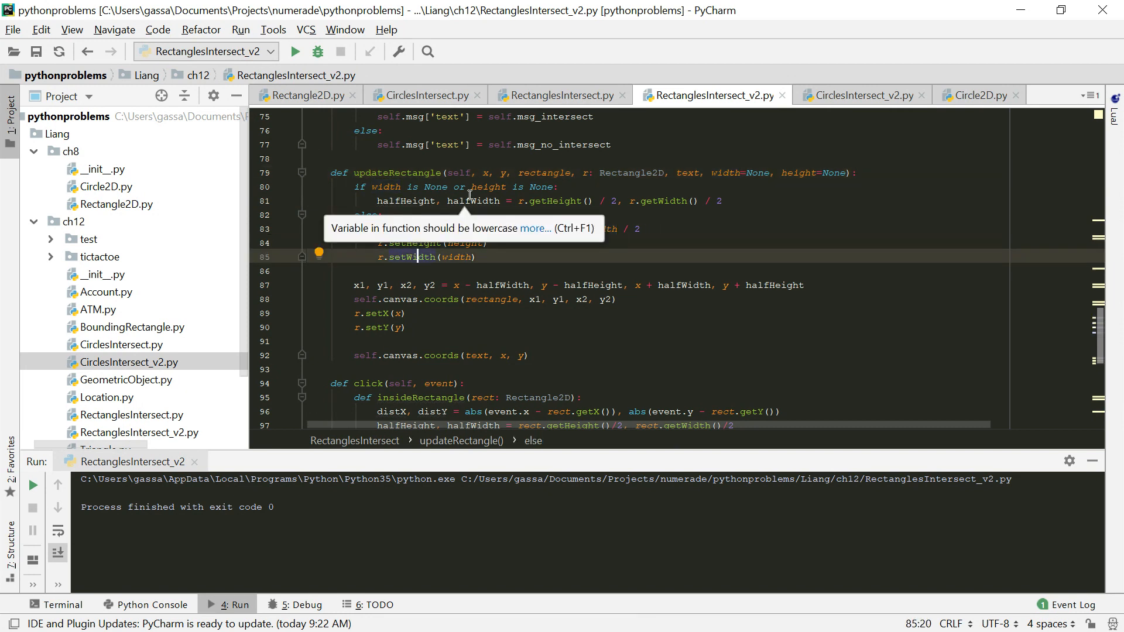
- Run RectanglesIntersect_v2 and drag rectangle r1 further right on the Two Rectangles canvas
scroll(down, 3)
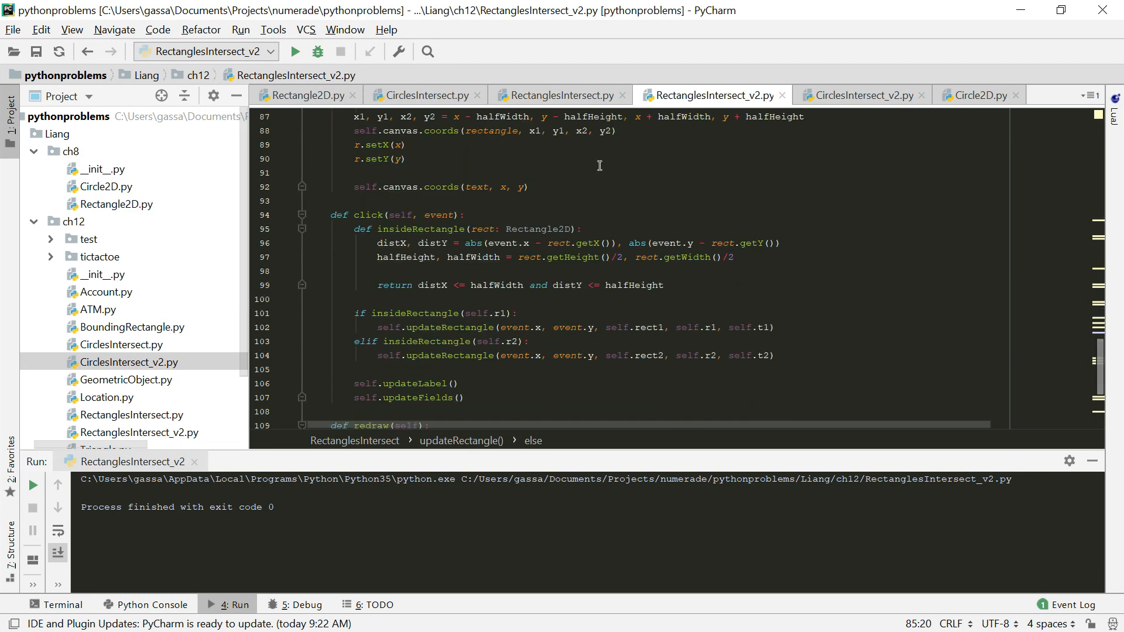
scroll(down, 3)
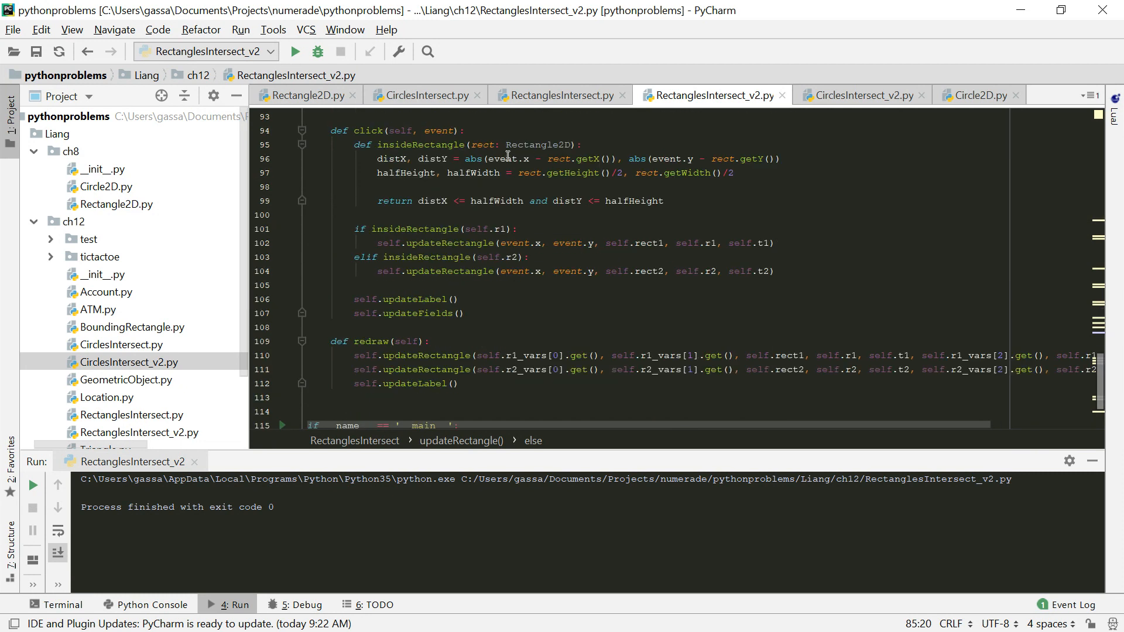
mouse_move(321, 125)
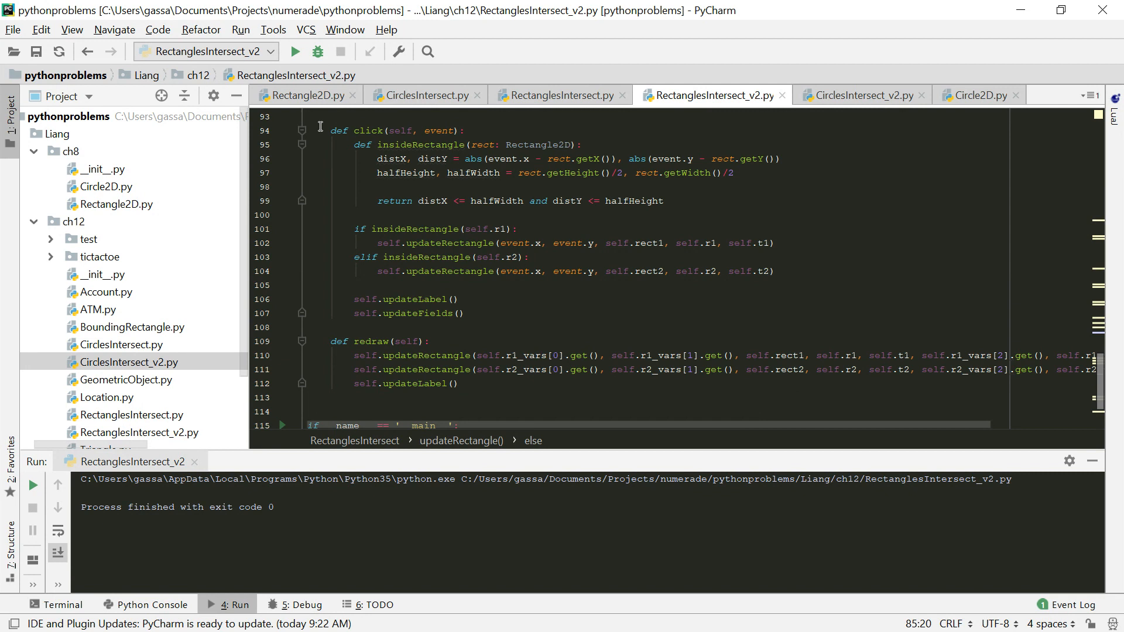
mouse_move(456, 264)
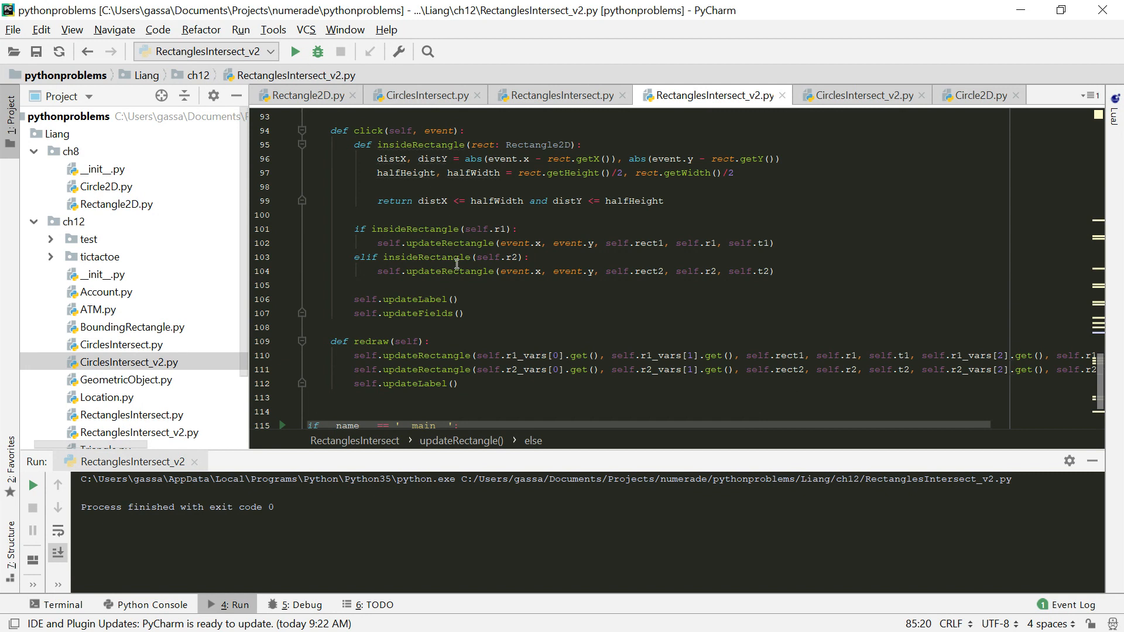
click(420, 298)
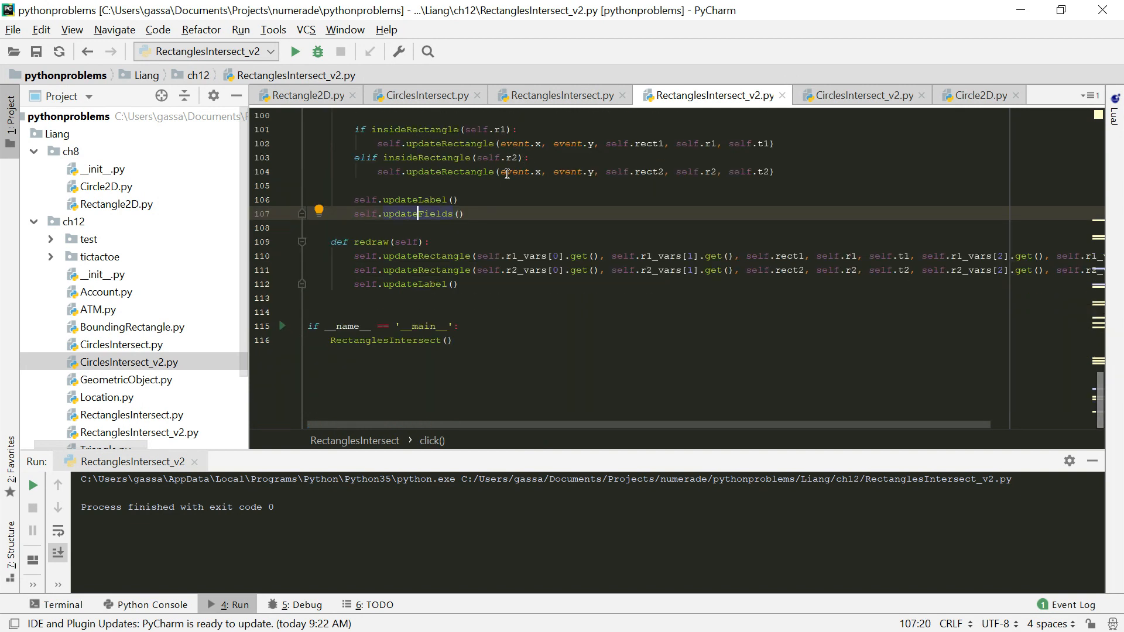
click(460, 257)
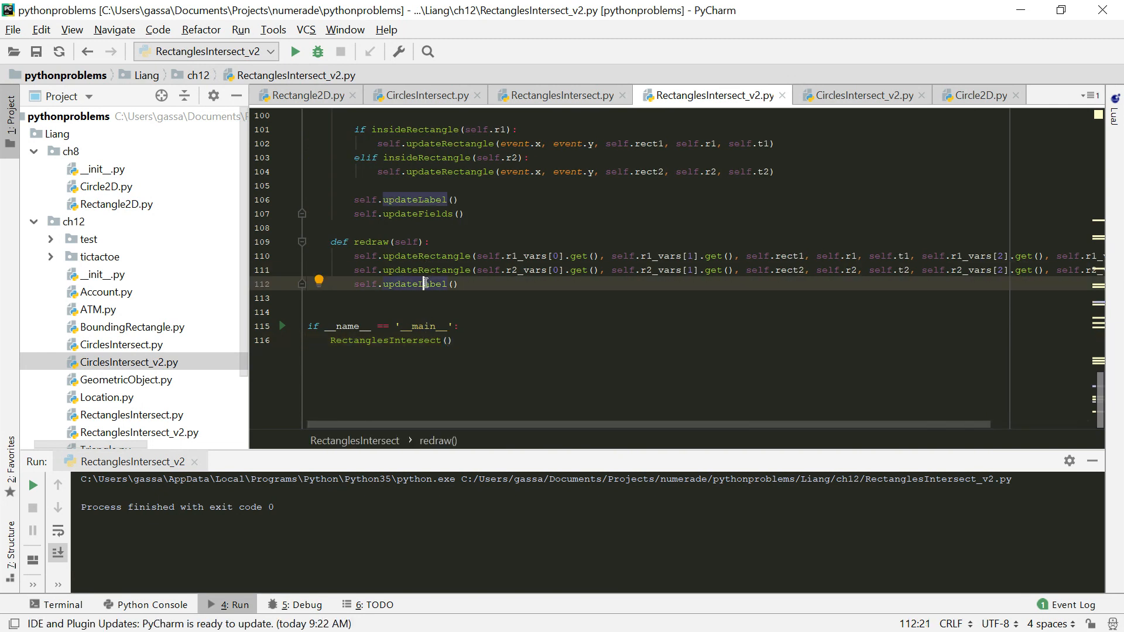
mouse_move(295, 51)
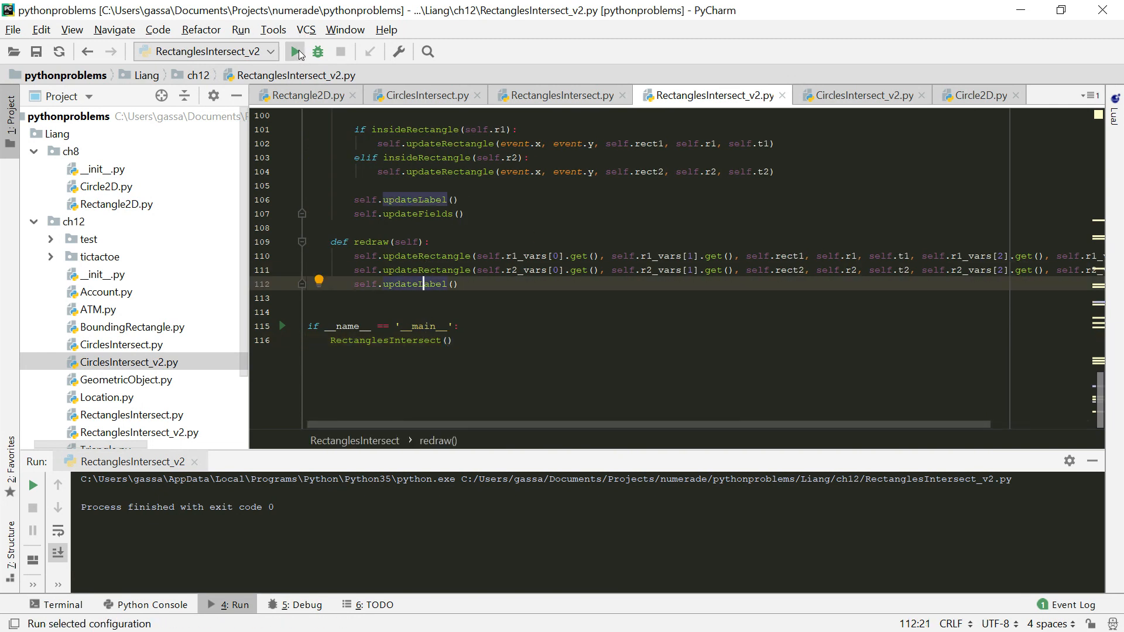
click(296, 51)
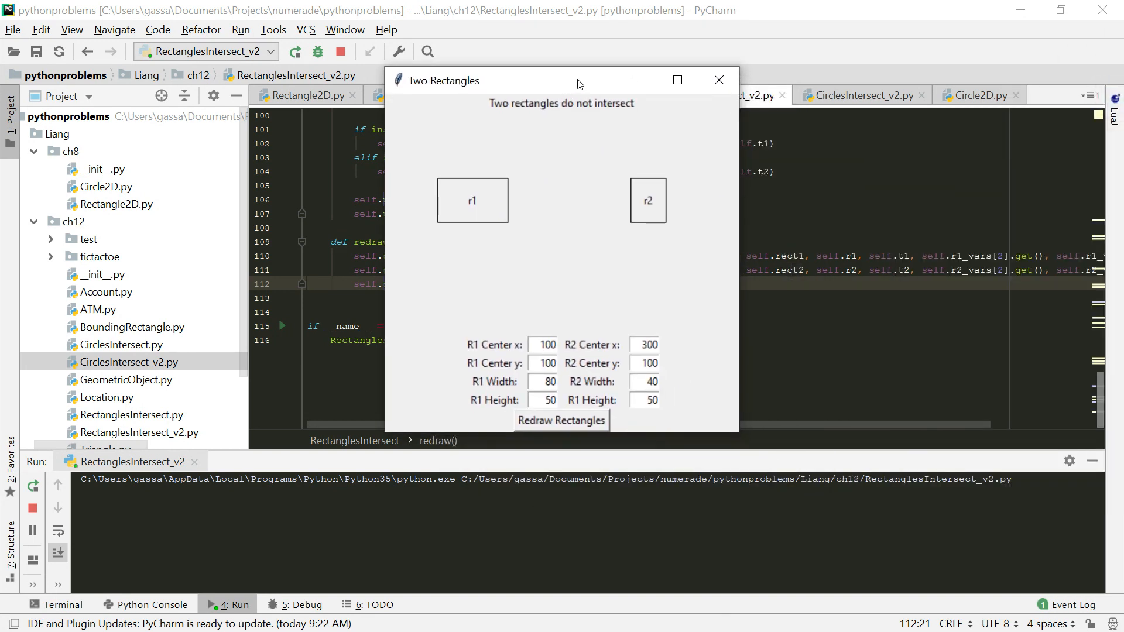
drag(472, 200, 509, 206)
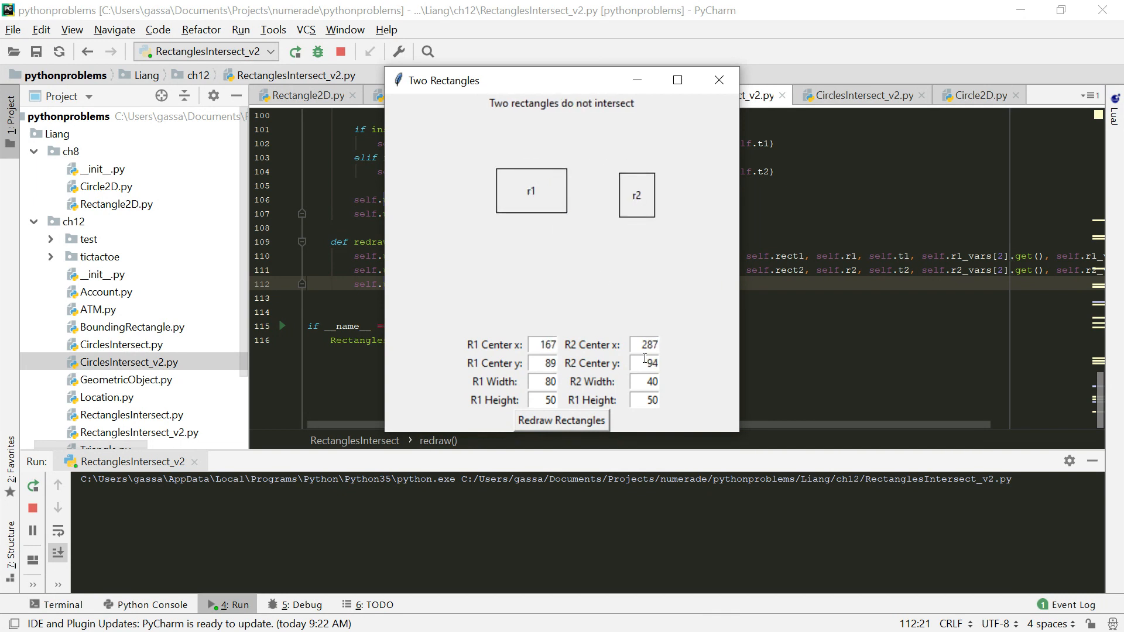
- Set R2 center x to 150 and redraw so r2 overlaps r1
triple_click(645, 344)
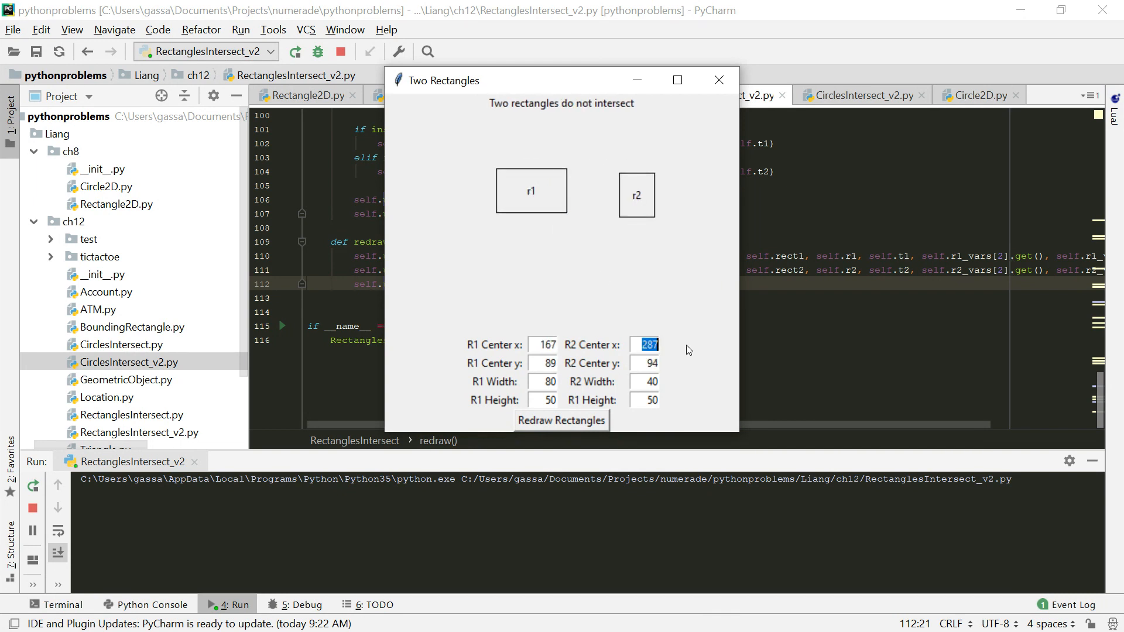
text(100)
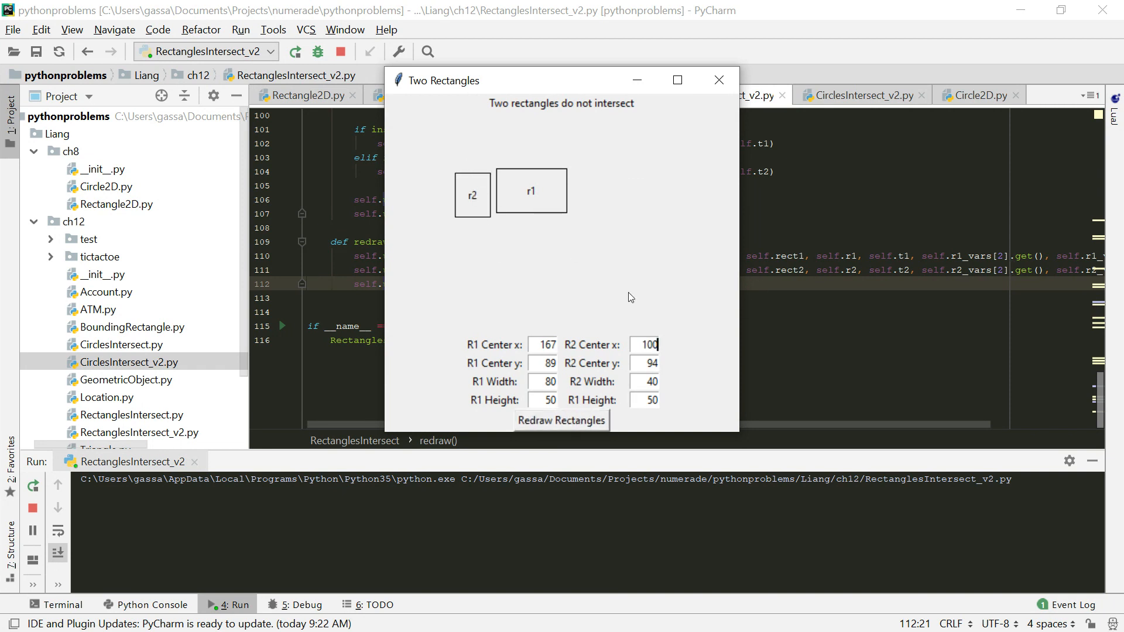
text(150)
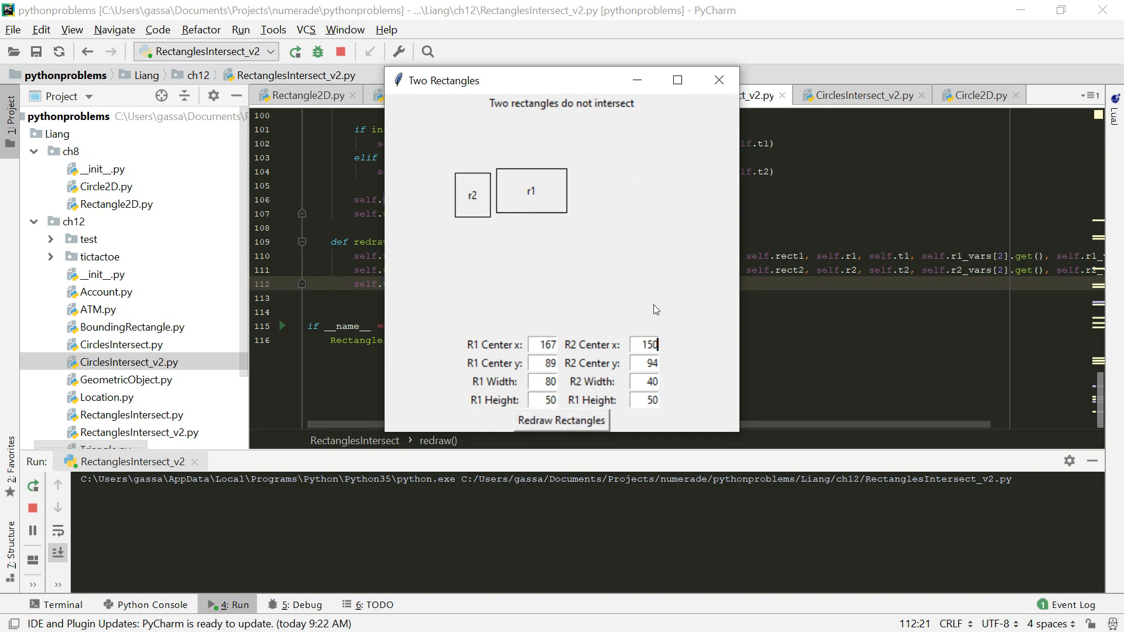
click(561, 420)
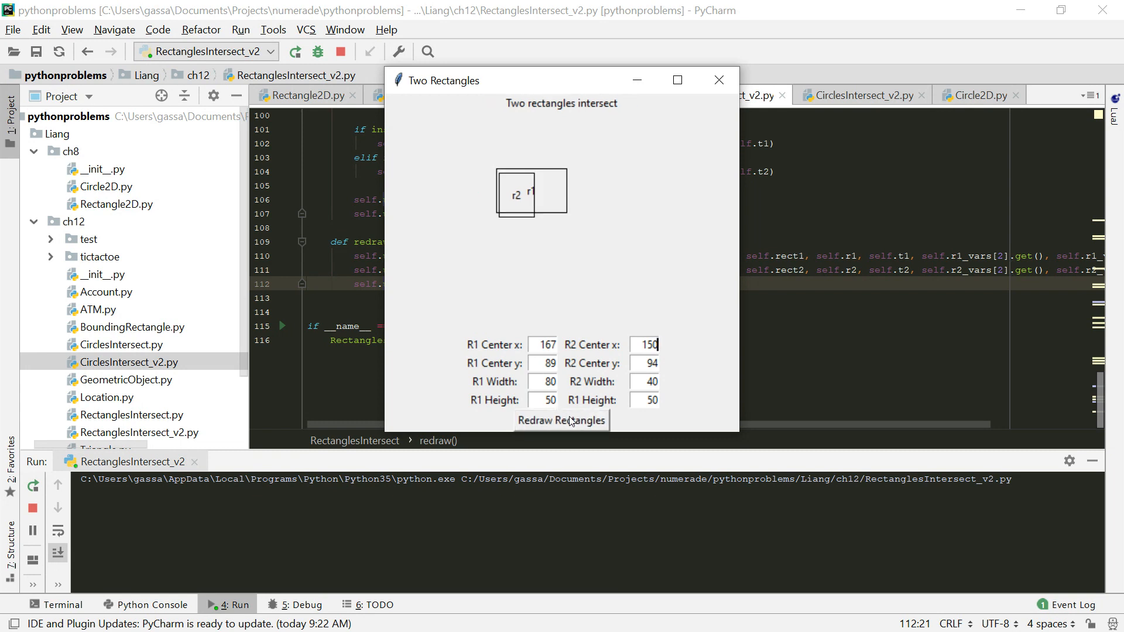
- Set R2 height to 200 and width to 60, then redraw the intersecting rectangles
click(644, 400)
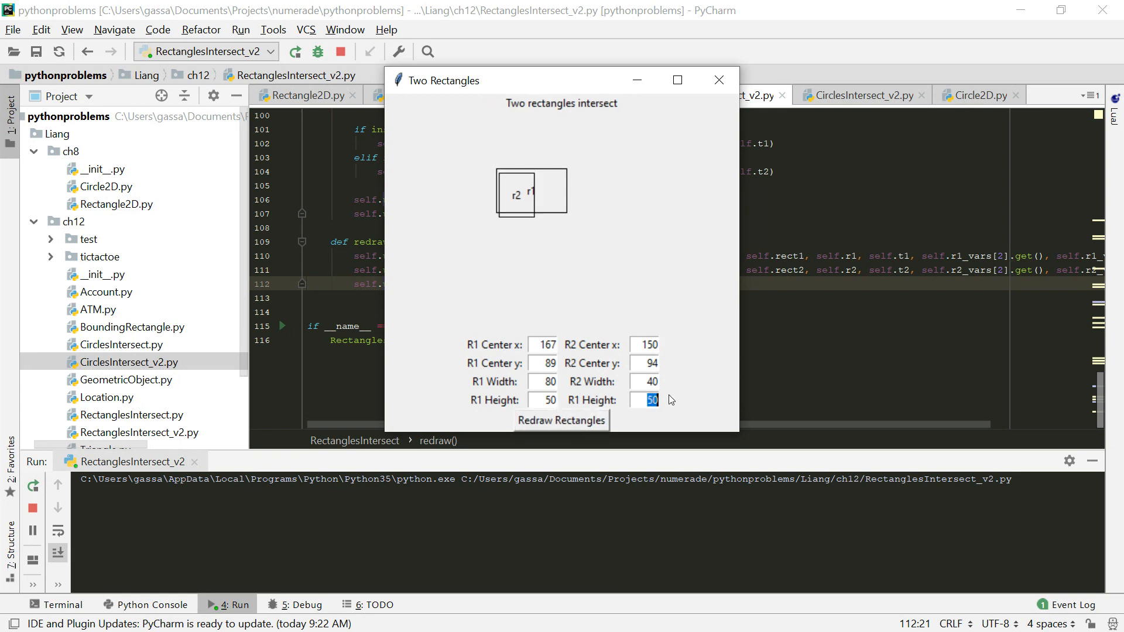
text(200)
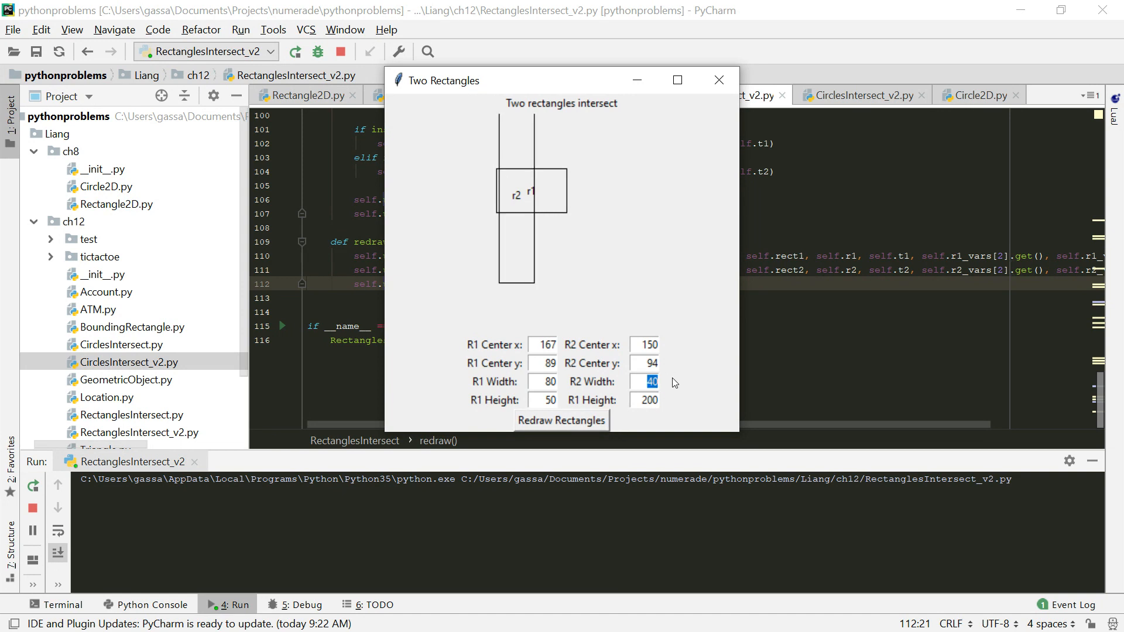
text(60)
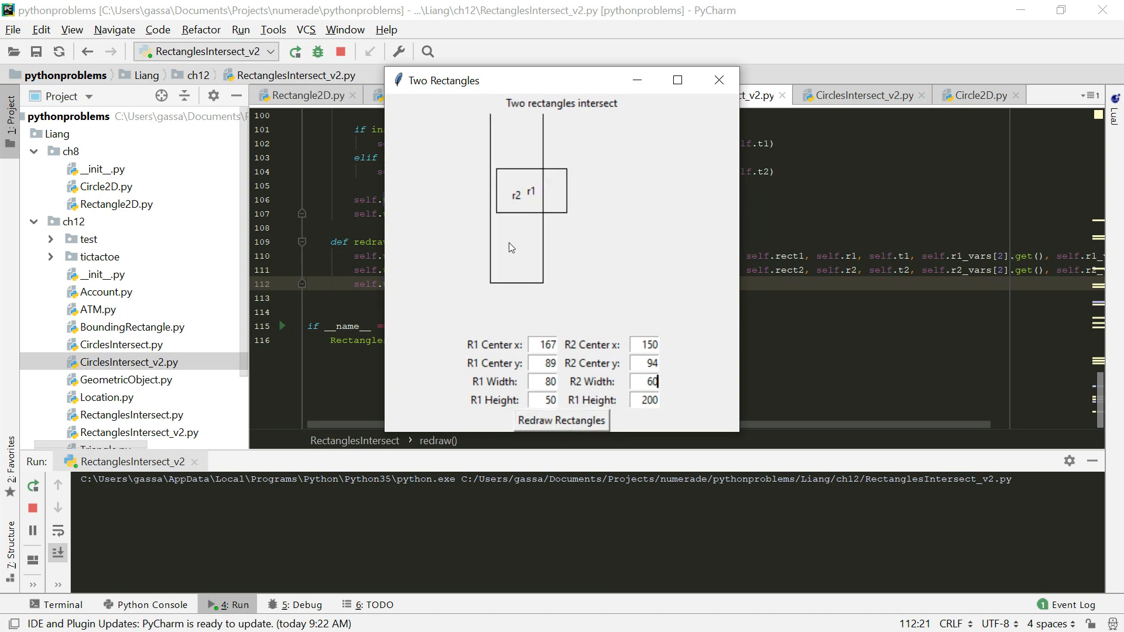
click(561, 420)
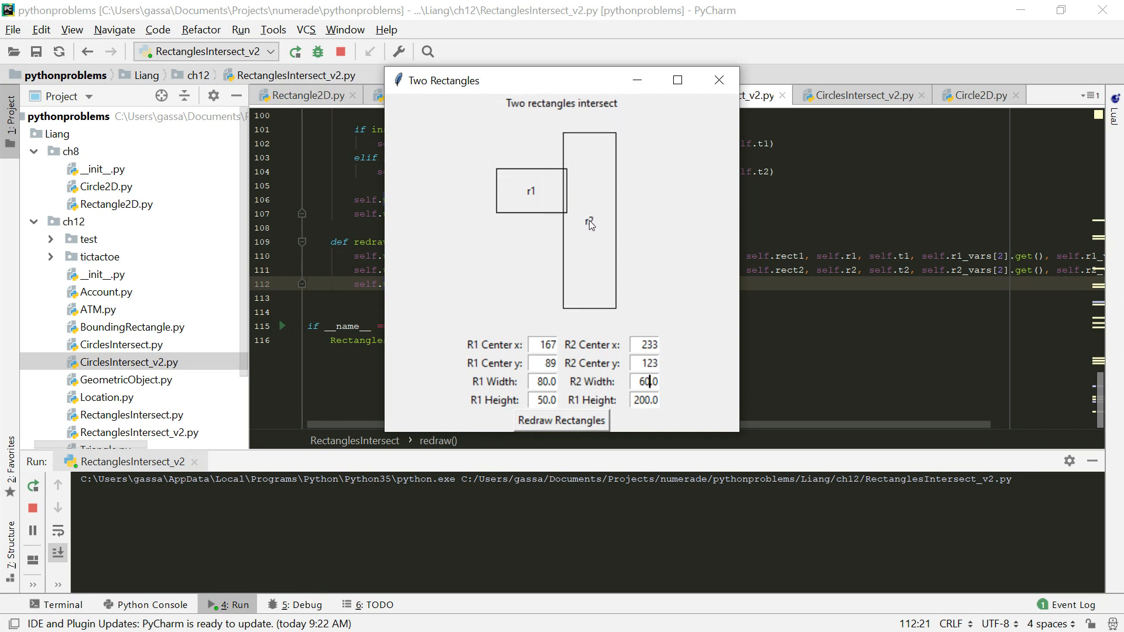